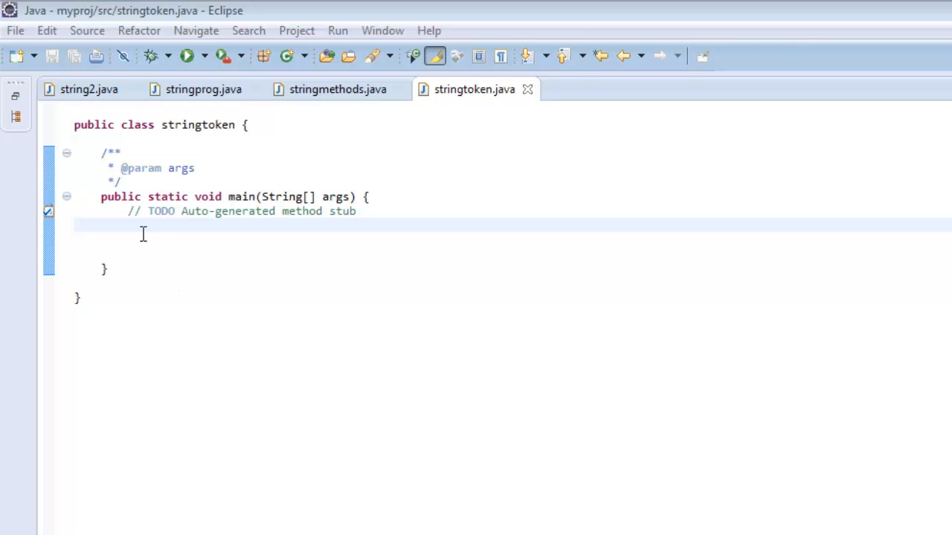
Type StringTokenizer on a new line in main, leaving an empty line above it
text(st)
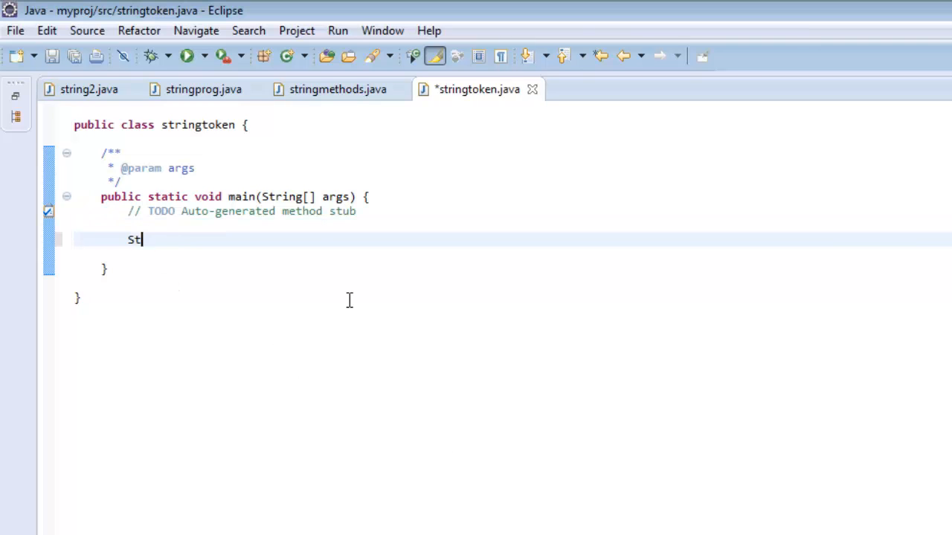
text(ringTokenzi)
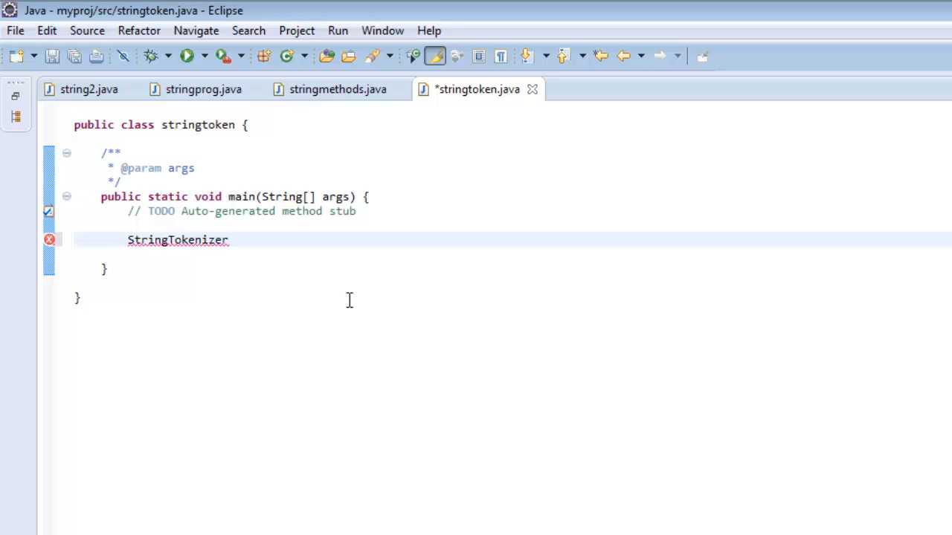
text(" ")
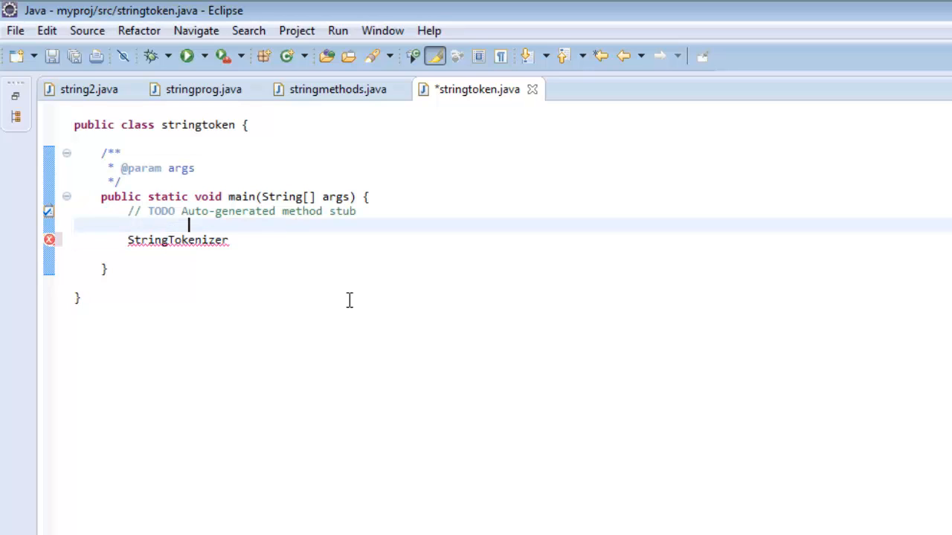
Declare String para="this is a paragraph whose words i am going to separate"; above the tokenizer
text(String)
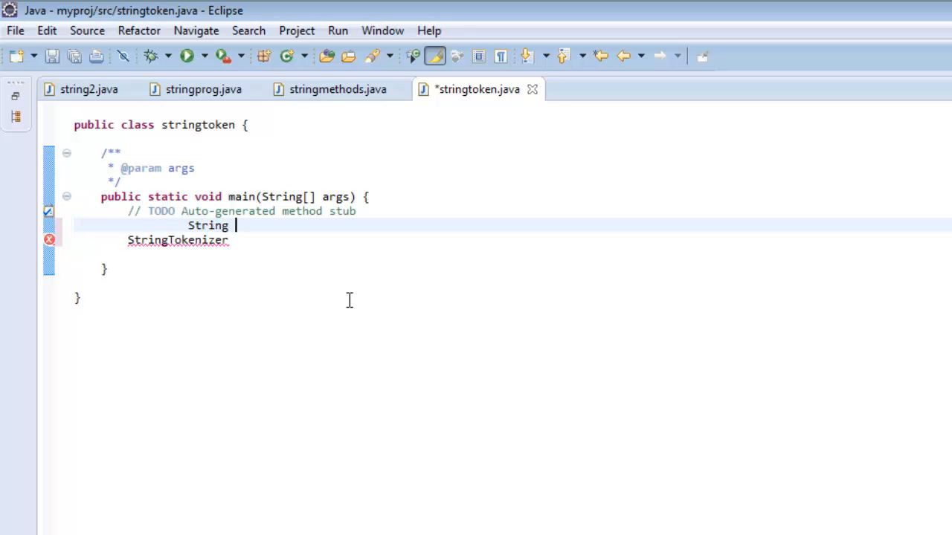
text(para=)
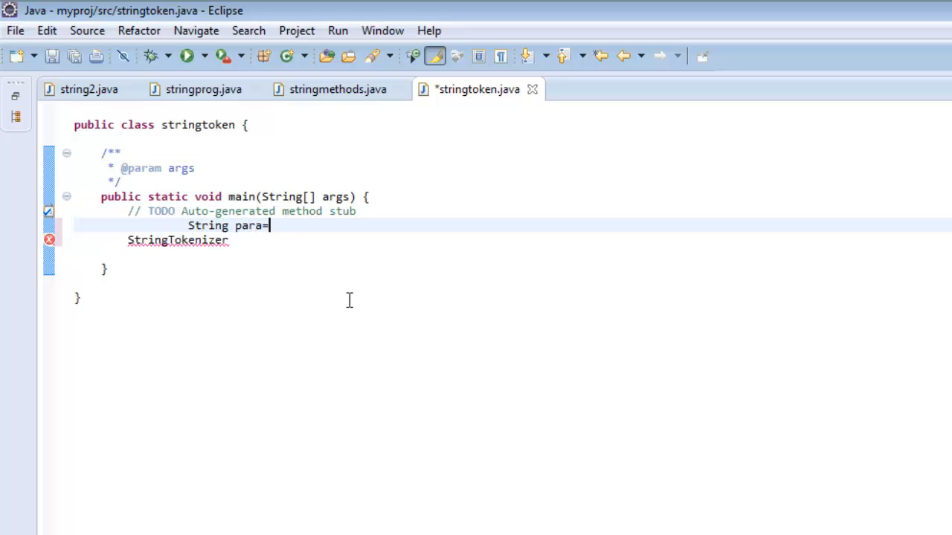
text("this ")
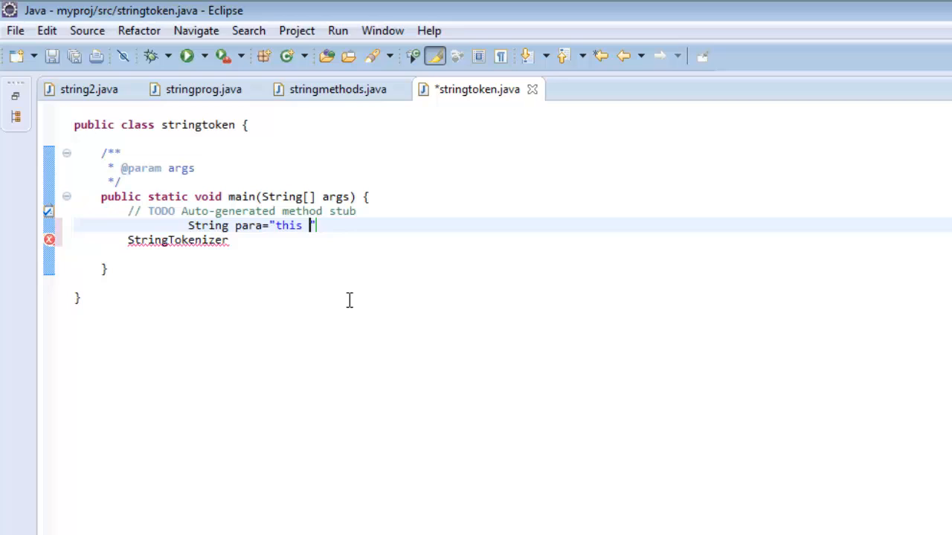
text(is a para)
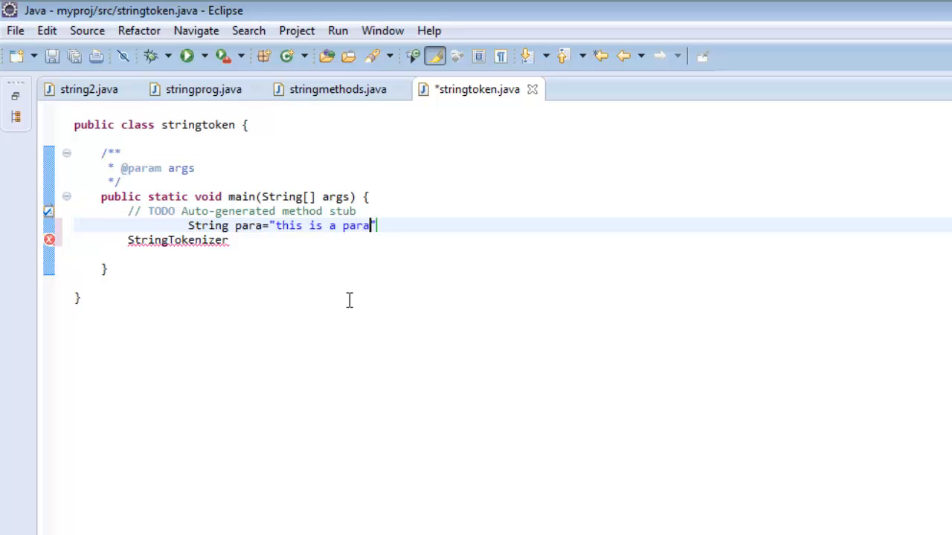
text(graph)
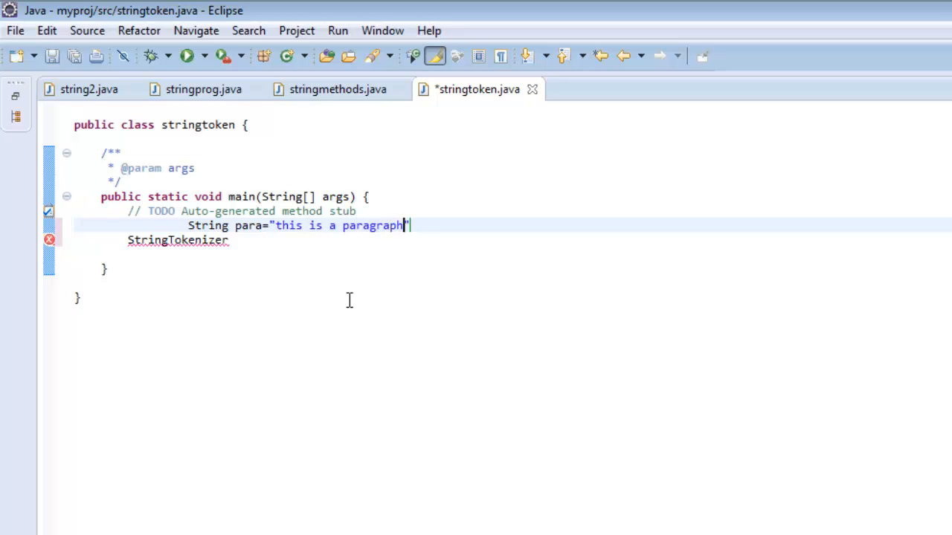
text(whose words i am going to separate)
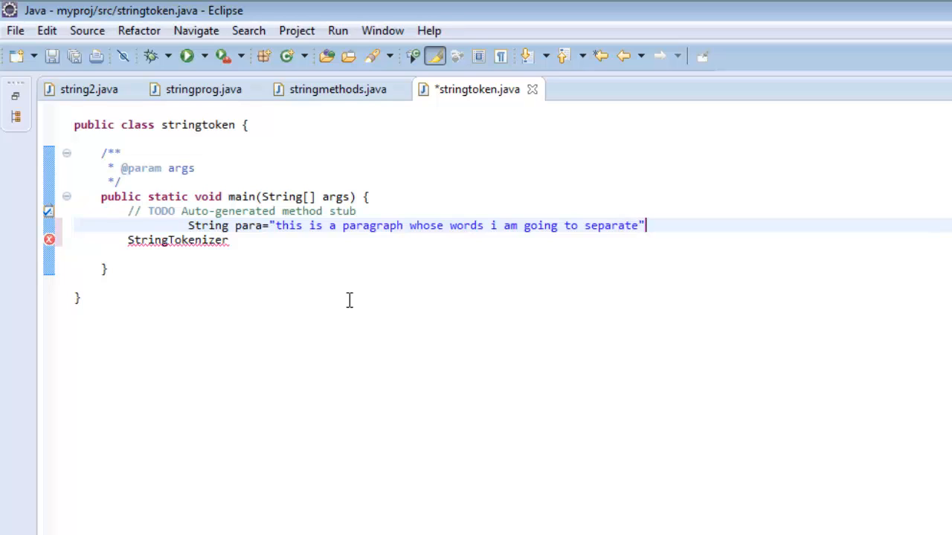
text(;)
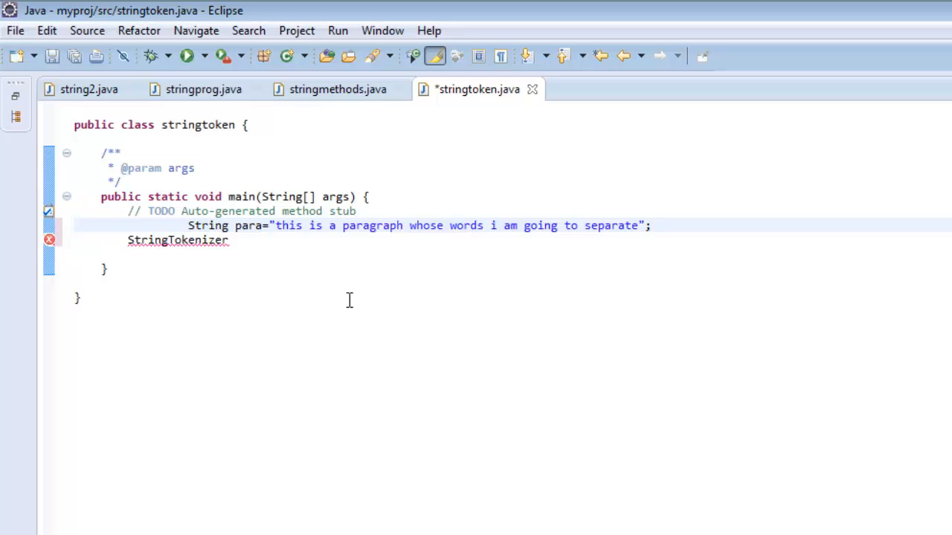
Write st=new StringTokenizer() and import java.util.StringTokenizer via quick fix
text(s)
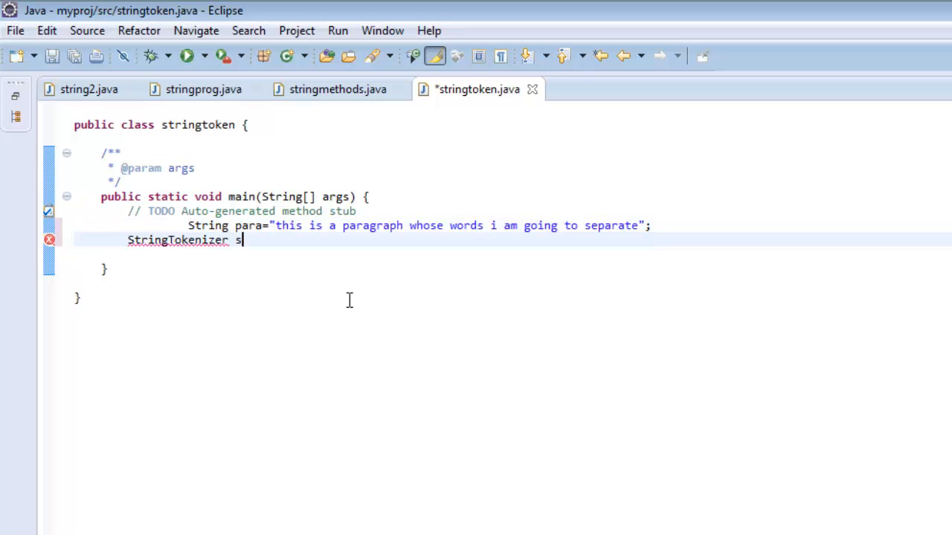
text(t=new Str)
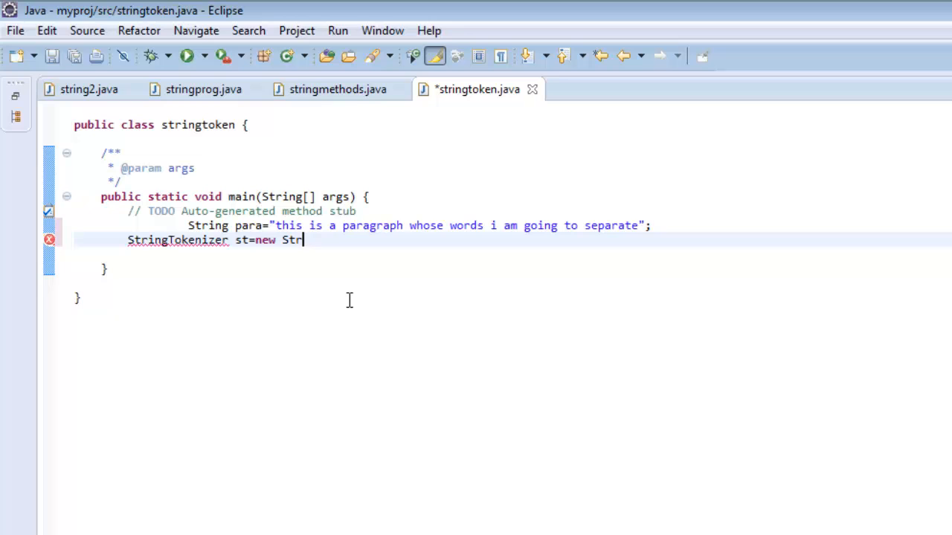
text(ingTokeniz)
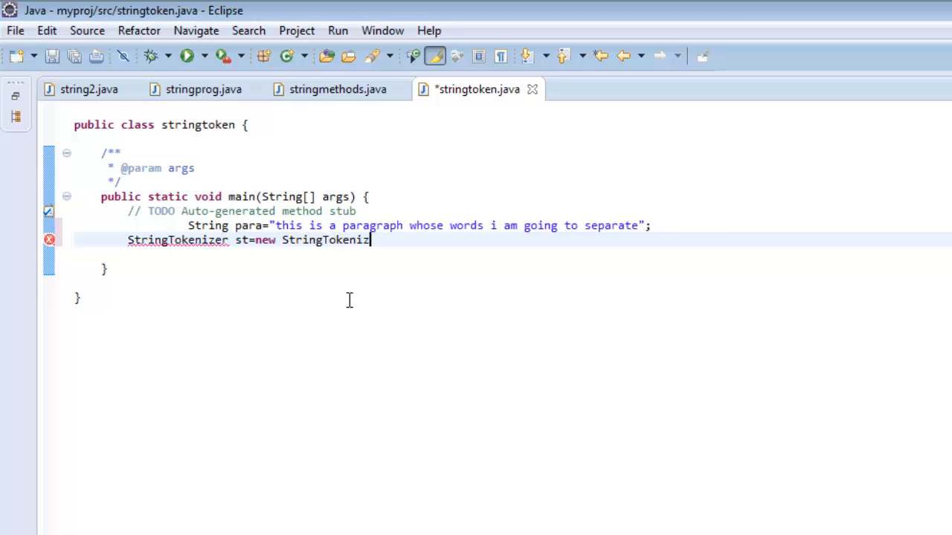
text(er)
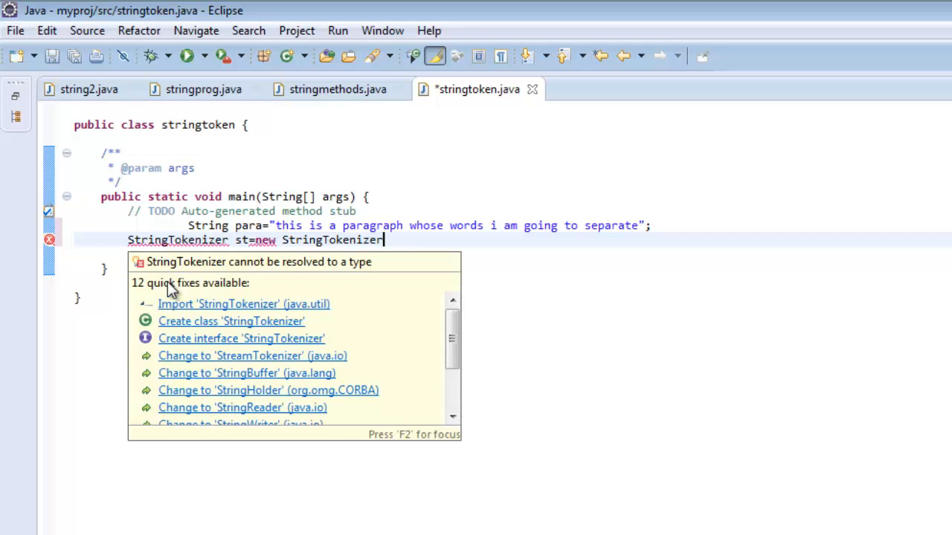
click(243, 303)
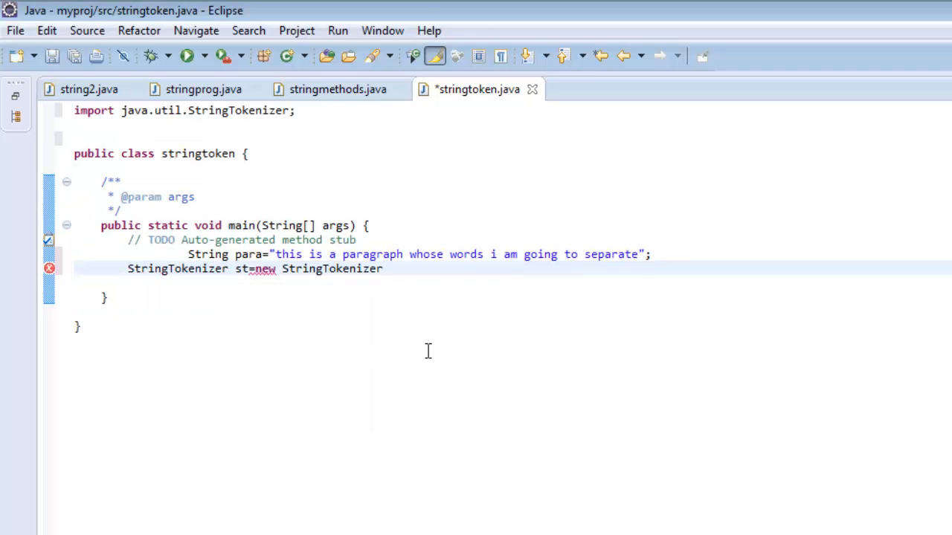
text(())
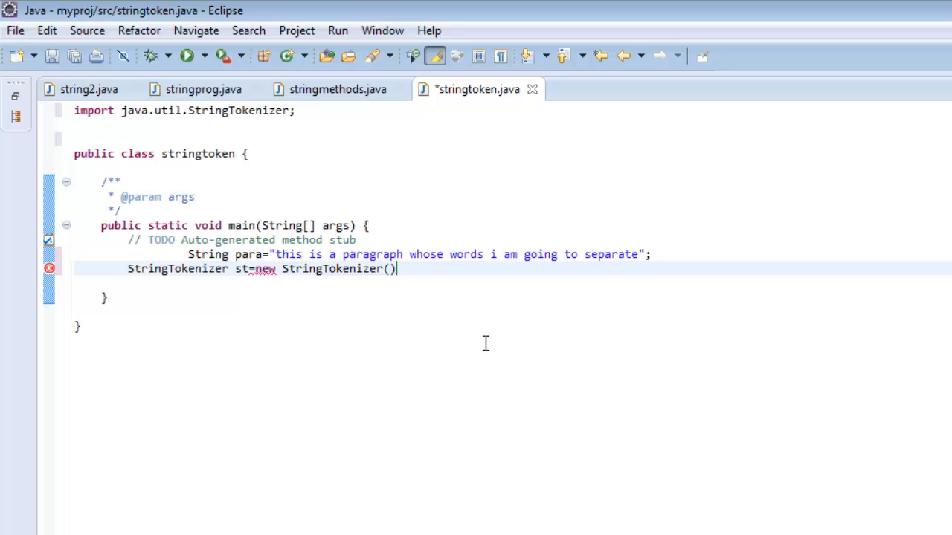
Complete the tokenizer as new StringTokenizer(para," "); splitting on spaces
text(()
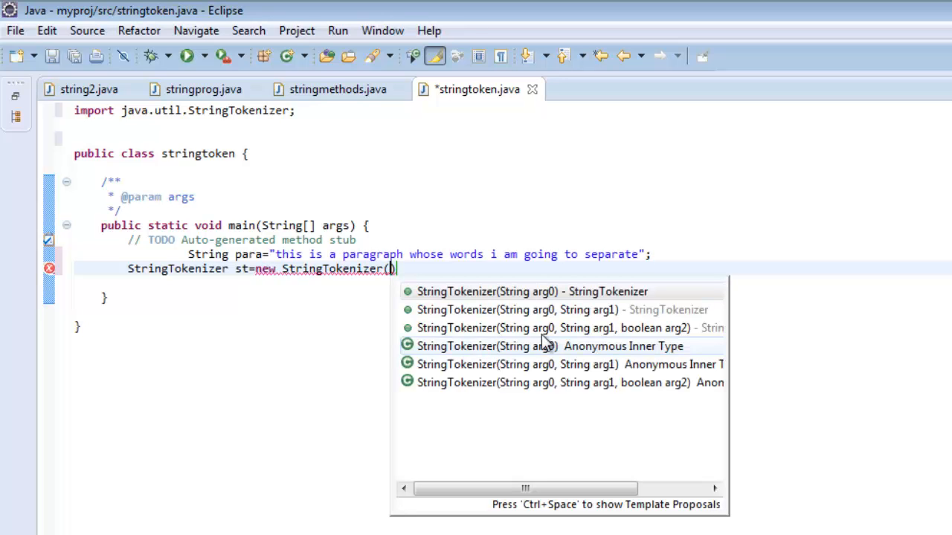
mouse_move(550, 310)
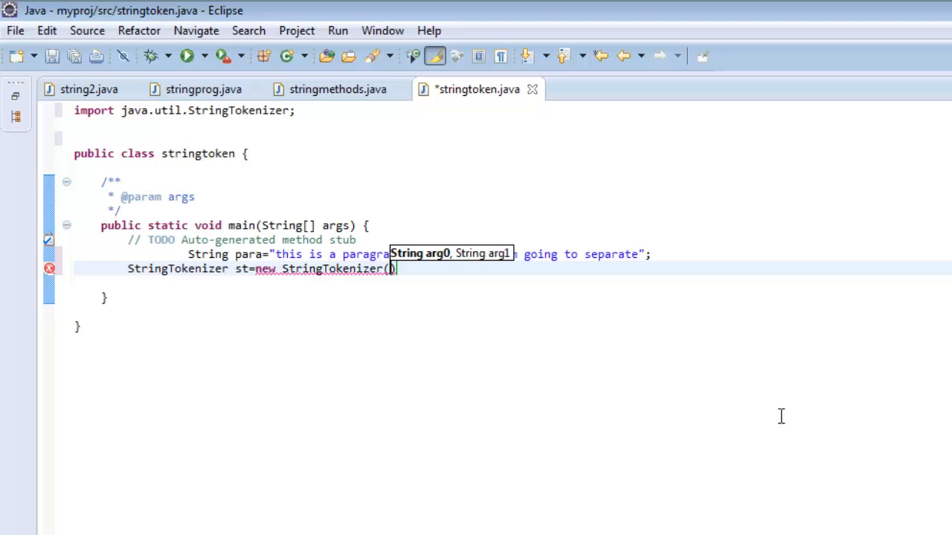
text(para)
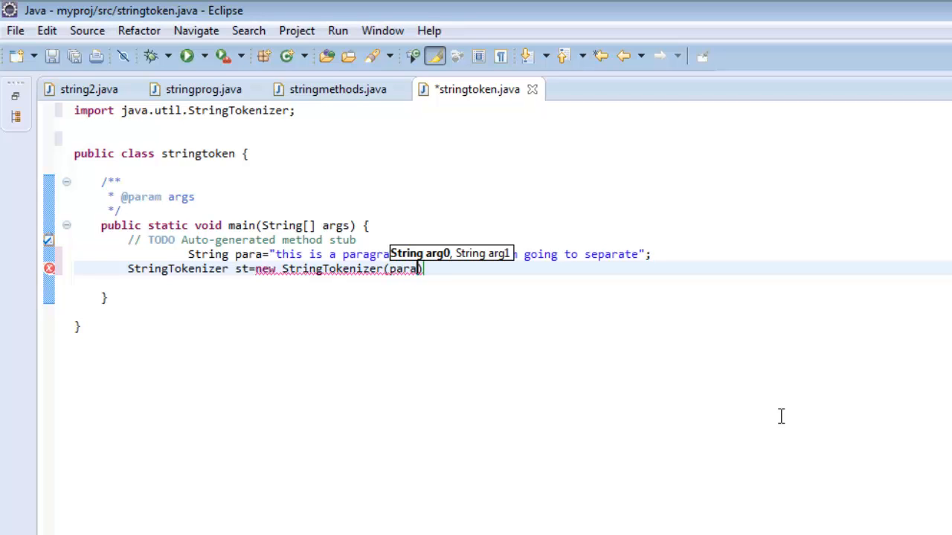
text(,")
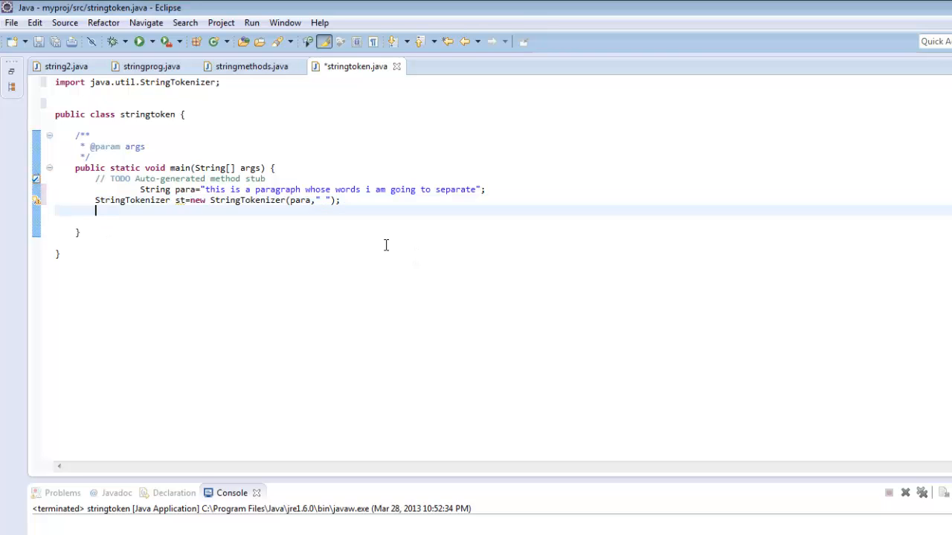
Add a while(st.hasMoreTokens()) loop with an empty braced body
text(while)
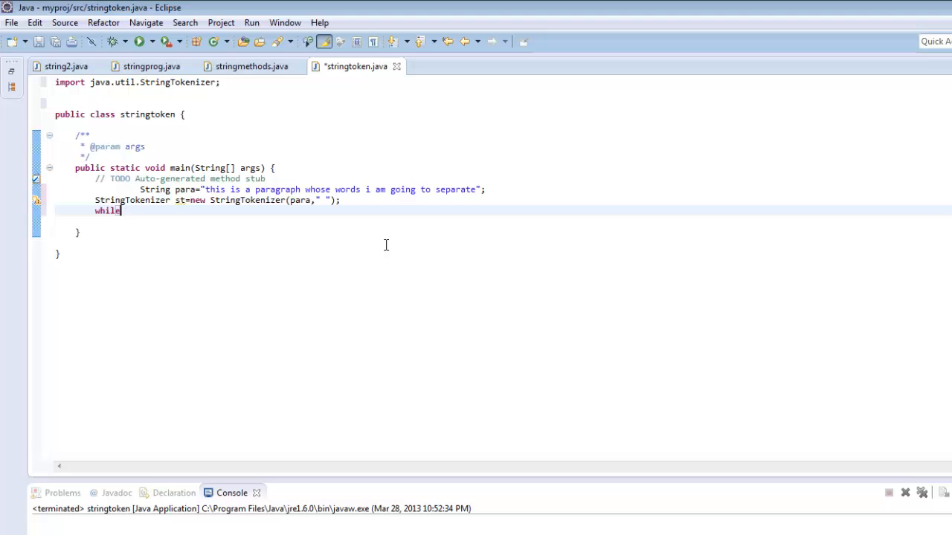
text((st.)
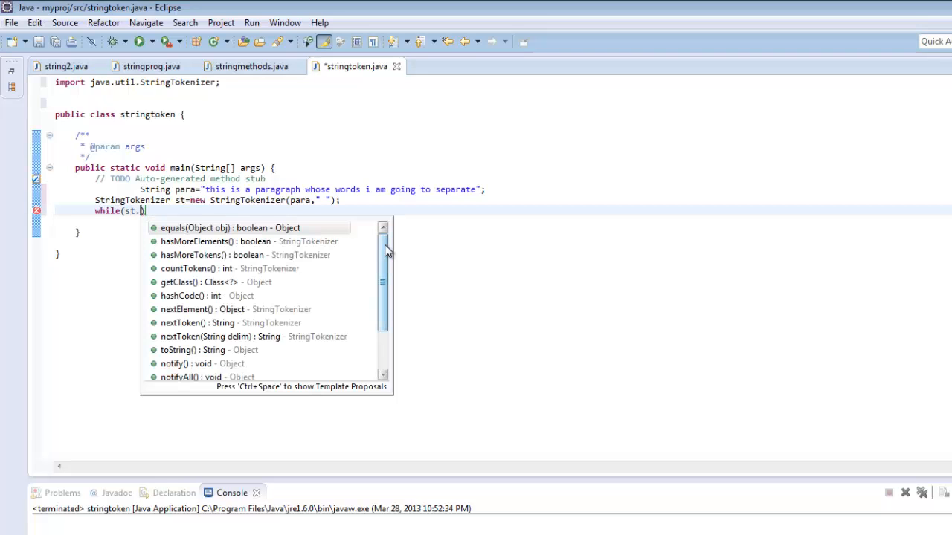
text(hasMoreTokens()
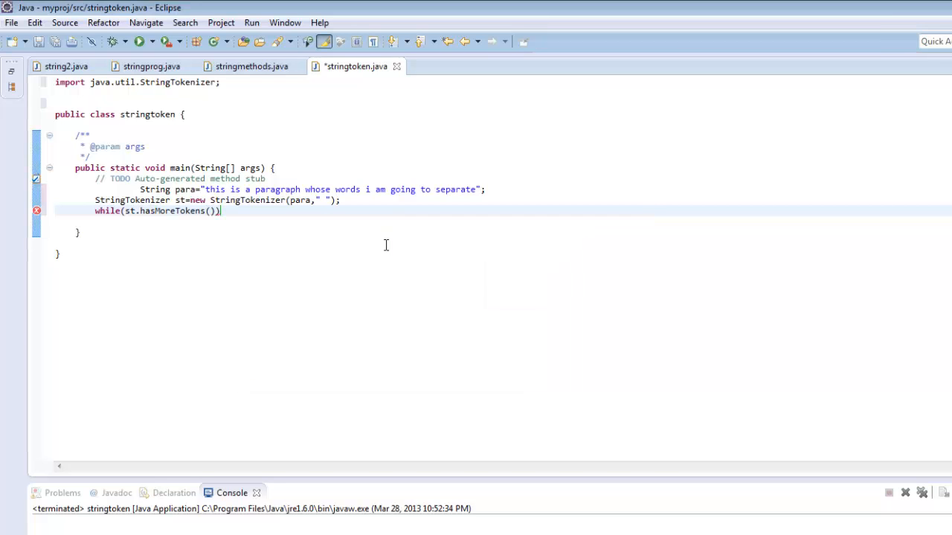
text({)
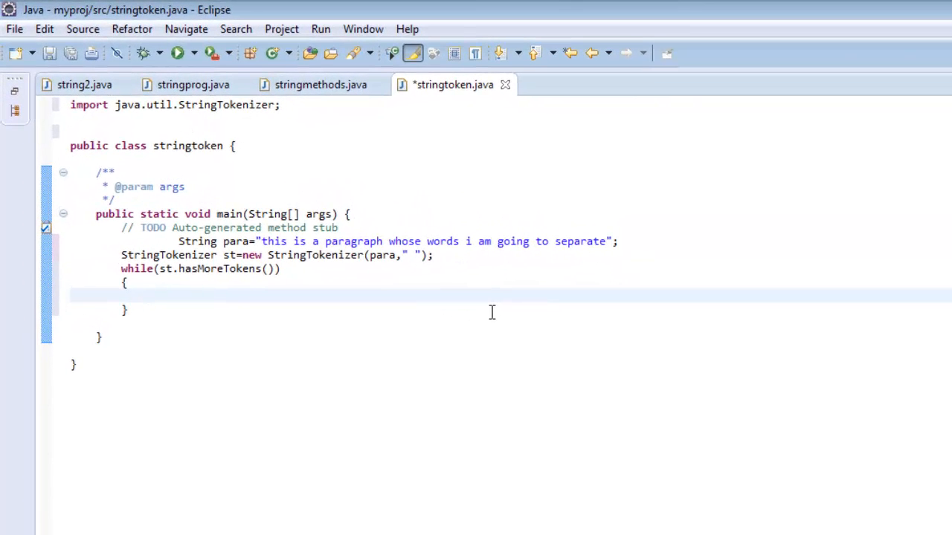
Fill the loop with String token=st.nextToken(); System.out.println(token); and save the file
text(String token=st.nextToken();)
text(Syst)
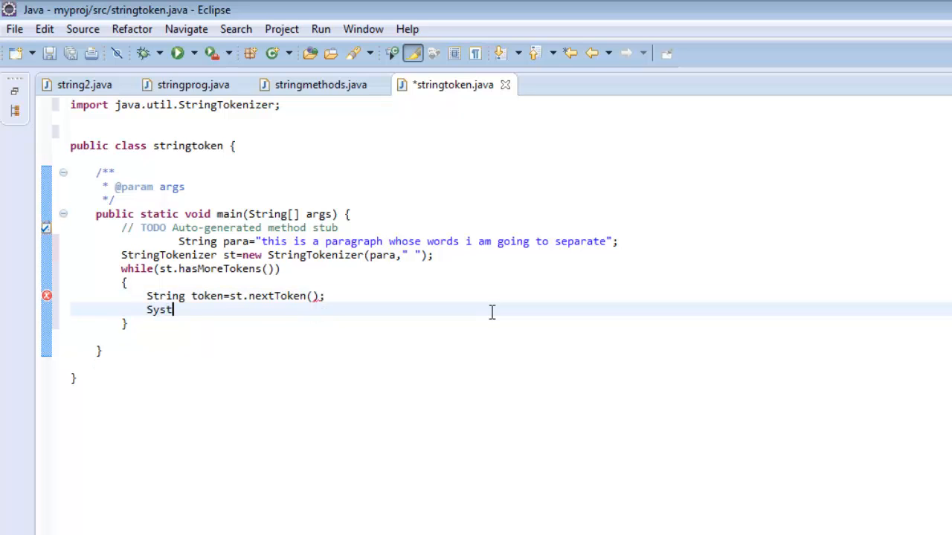
text(em.out.println(toke)
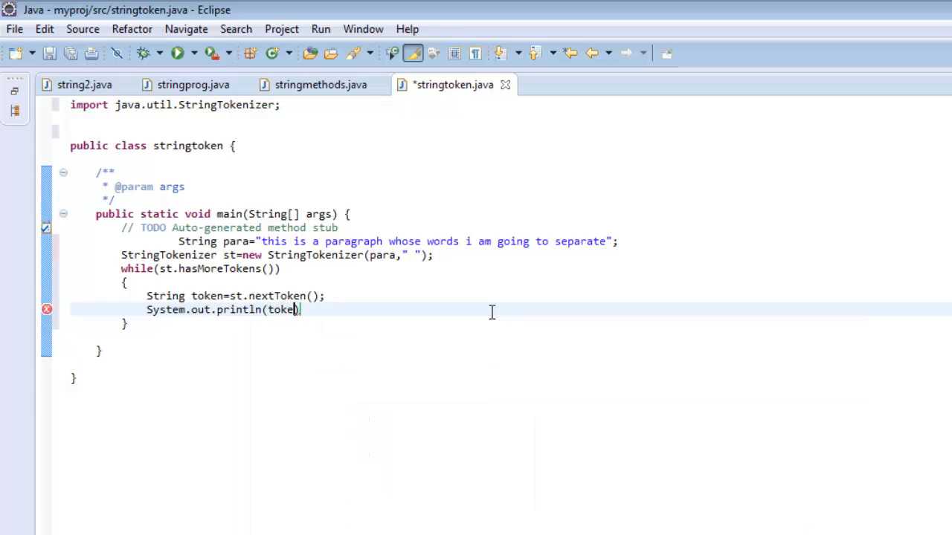
text(n);)
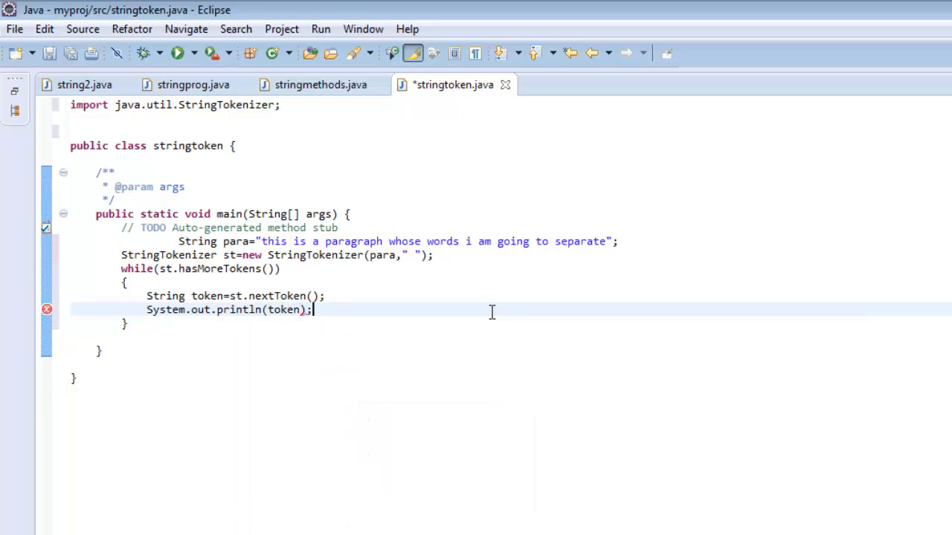
key(ctrl+s)
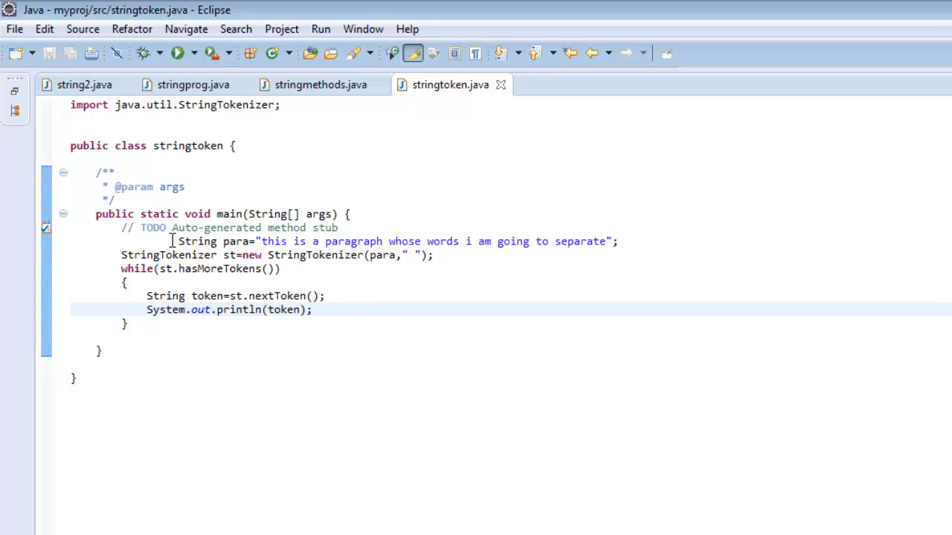
mouse_move(295, 241)
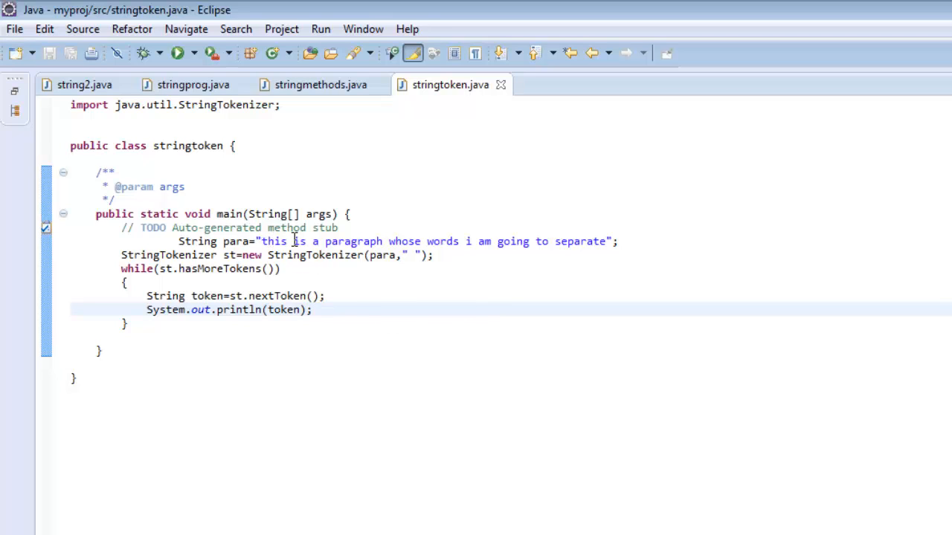
mouse_move(284, 309)
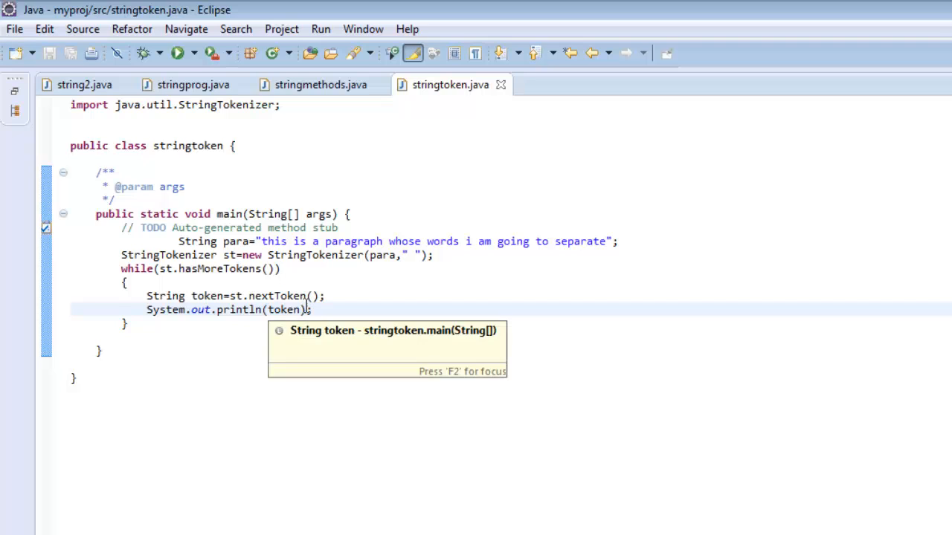
mouse_move(371, 309)
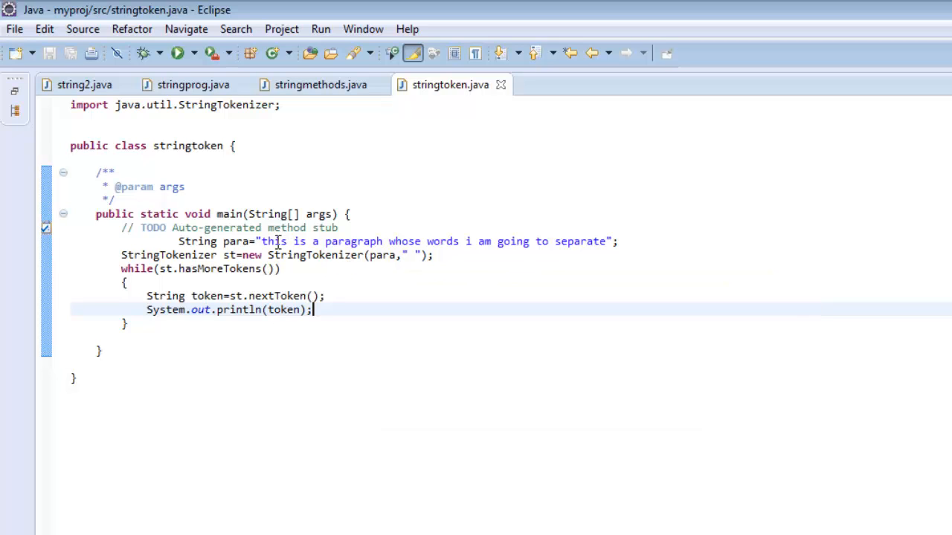
mouse_move(531, 239)
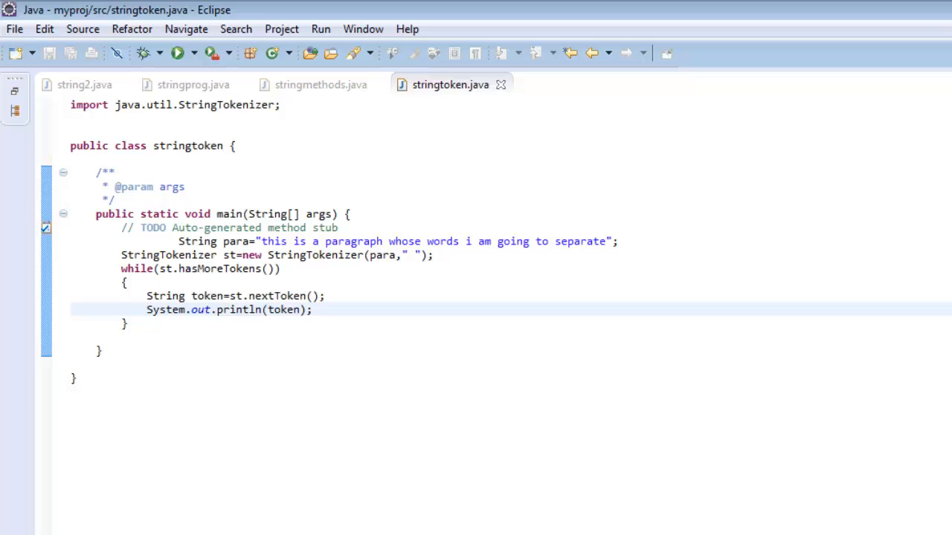
mouse_move(663, 474)
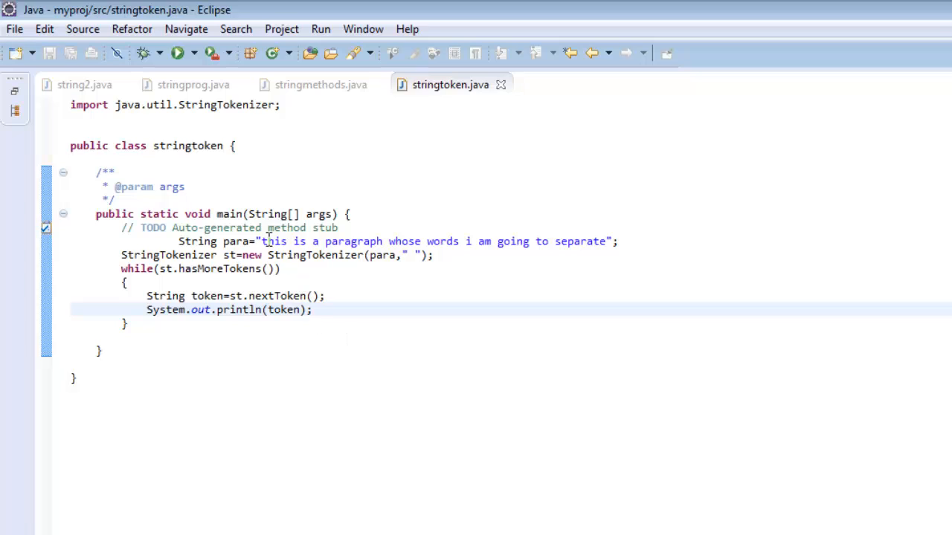
mouse_move(421, 241)
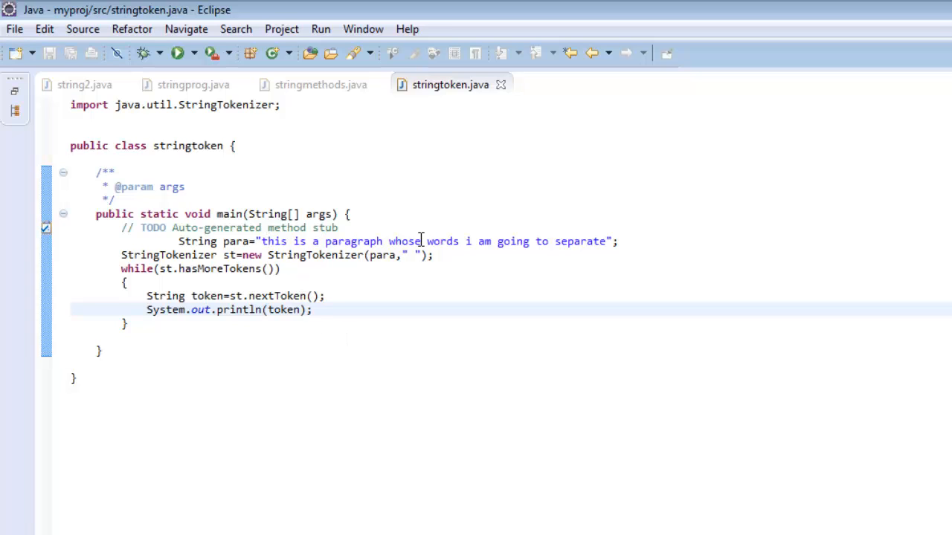
mouse_move(542, 371)
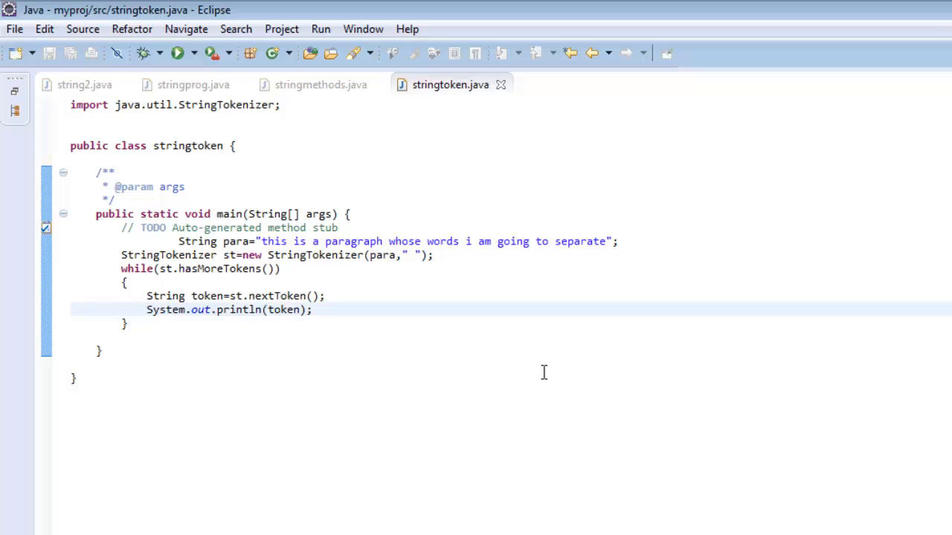